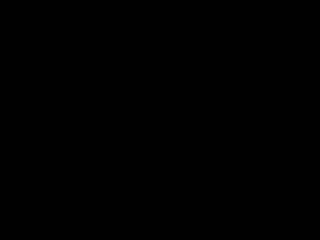
pyautogui.moveTo(48, 72)
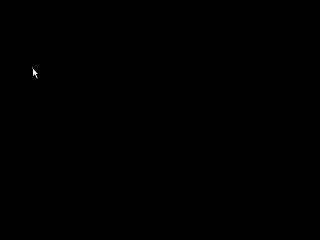
pyautogui.moveTo(54, 62)
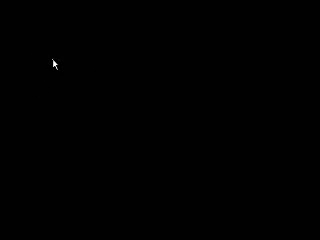
pyautogui.moveTo(172, 62)
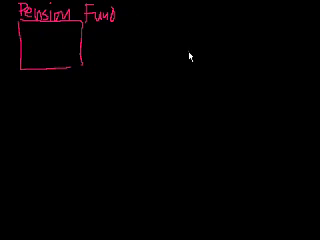
pyautogui.moveTo(180, 94)
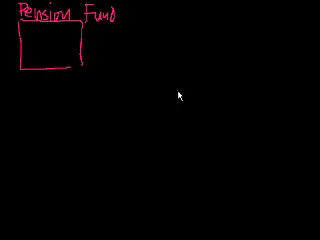
pyautogui.moveTo(180, 94)
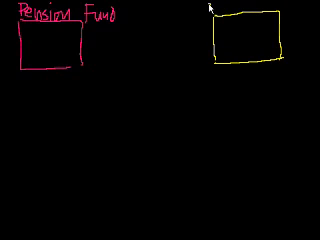
# Draw a yellow box at the top right and handwrite 'Corporation A' above it
pyautogui.write('Corporation')
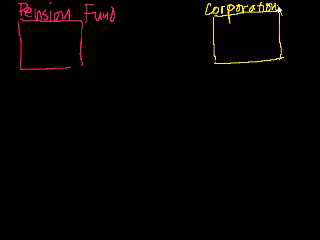
pyautogui.write('A')
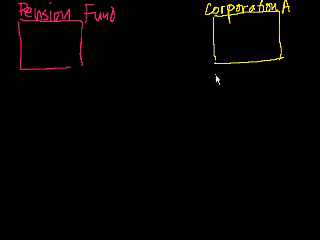
pyautogui.moveTo(184, 122)
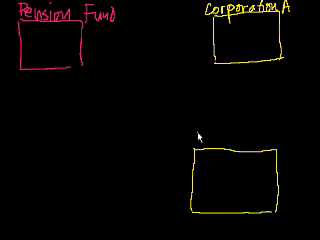
# Handwrite 'Moody's' above the lower box and 'BB' inside the Corporation A box
pyautogui.write("Moody's")
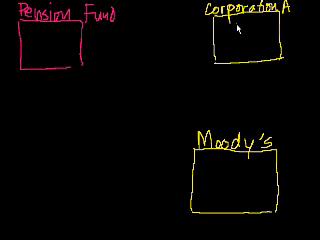
pyautogui.write('BB')
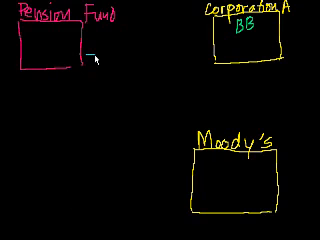
# Draw a two-way arrow from Pension Fund to Corporation A labelled 10%/year and $1B
pyautogui.moveTo(96, 52); pyautogui.dragTo(204, 56)
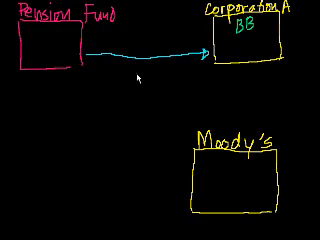
pyautogui.write('B')
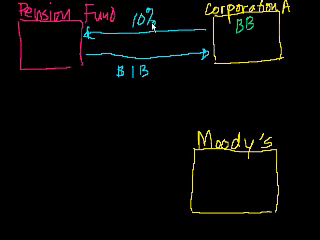
pyautogui.write('/year')
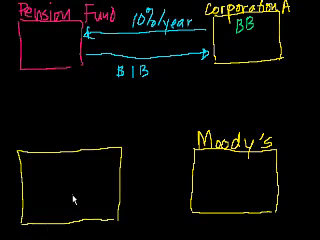
# Handwrite 'AIG' above the left lower box
pyautogui.write('A')
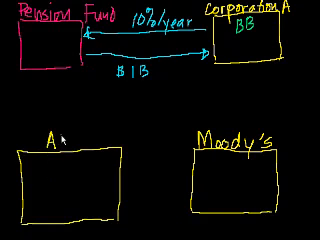
pyautogui.write('IG')
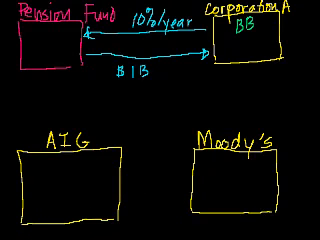
# Write 'AA' inside the AIG box and label the Pension Fund–AIG arrow 1%/year
pyautogui.write('A/')
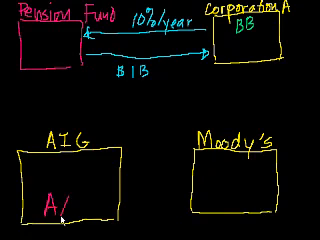
pyautogui.write('A')
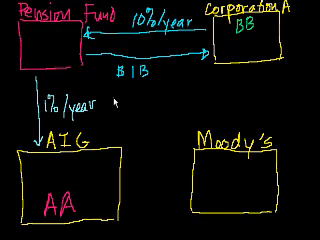
pyautogui.write('100bp')
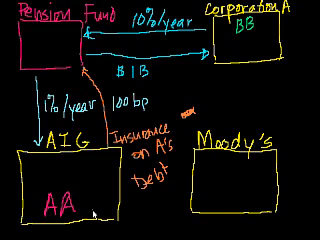
pyautogui.moveTo(90, 204)
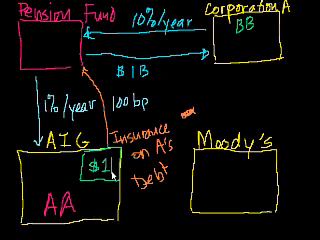
# Write '$1B' in the top-right corner of the AIG box
pyautogui.write('B')
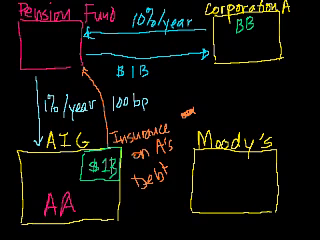
# Draw a red 'Corp B' box rated B+ below AIG with arrows labelled 11% and 10B
pyautogui.scroll(-3)
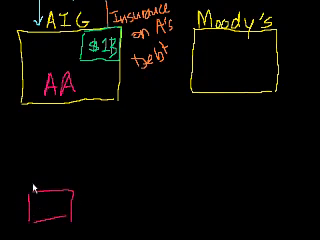
pyautogui.write('Corp')
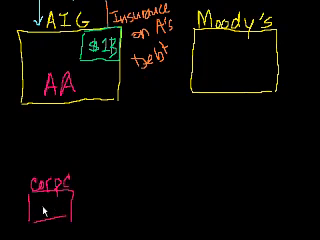
pyautogui.write('B')
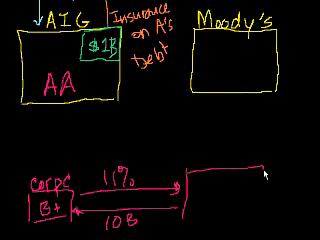
# Draw a 'Pension B' box at the arrows' right end with an arrow up to AIG
pyautogui.write('Pension')
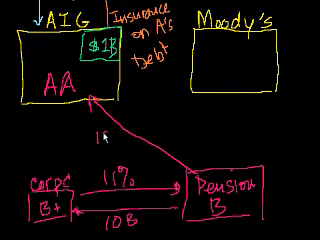
# Label the Pension B–AIG arrow with a 150bp premium and an 'Insure C's debt' note
pyautogui.write('150bp')
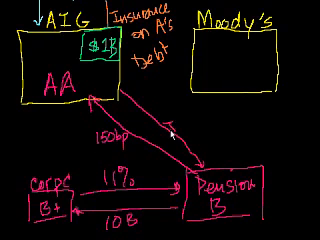
pyautogui.write("Insure C's debt")
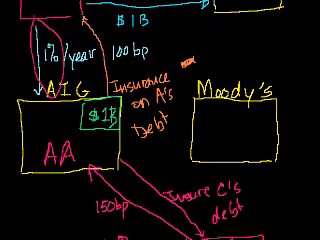
pyautogui.scroll(-3)
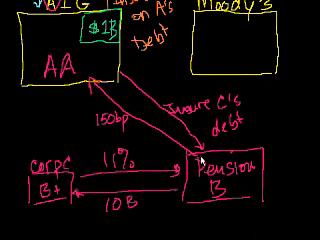